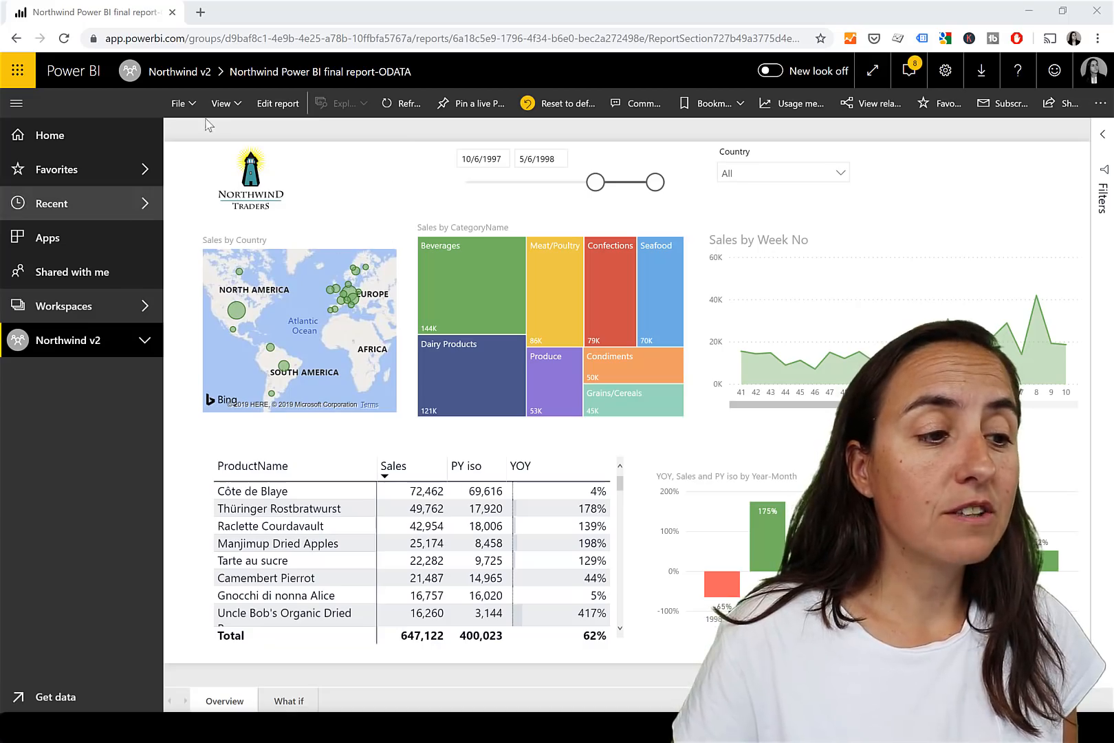
Review the report's export options, leaving hidden report tabs out, then cancel the export.
click(178, 103)
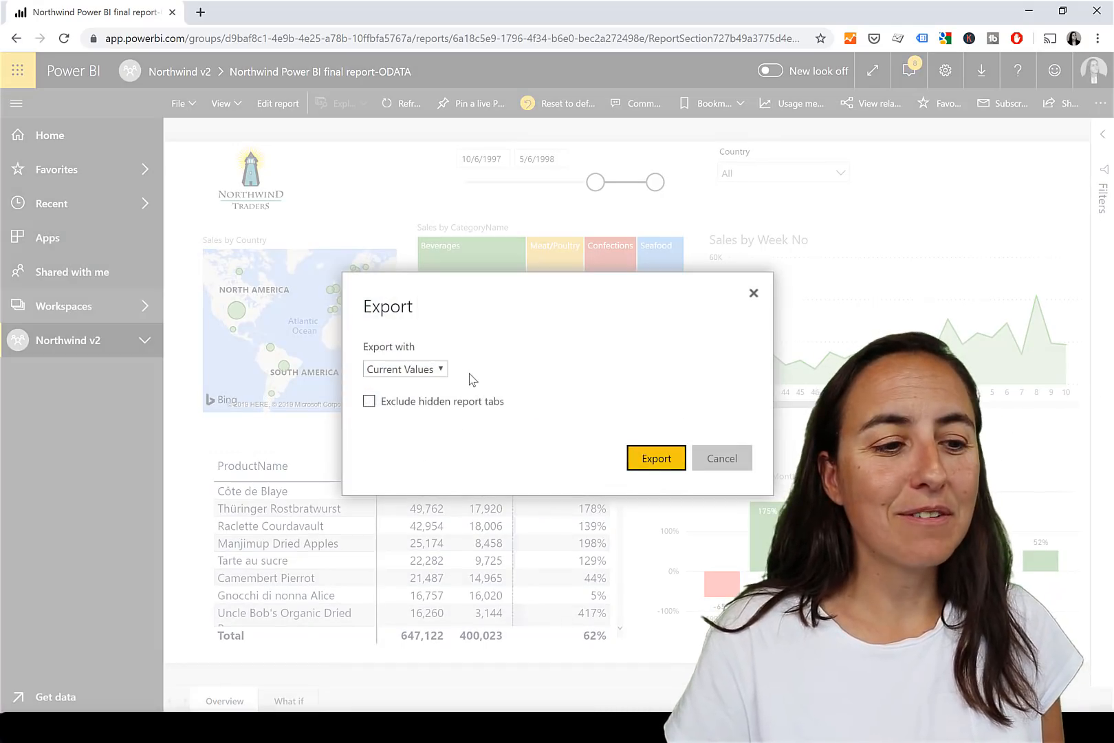
click(405, 369)
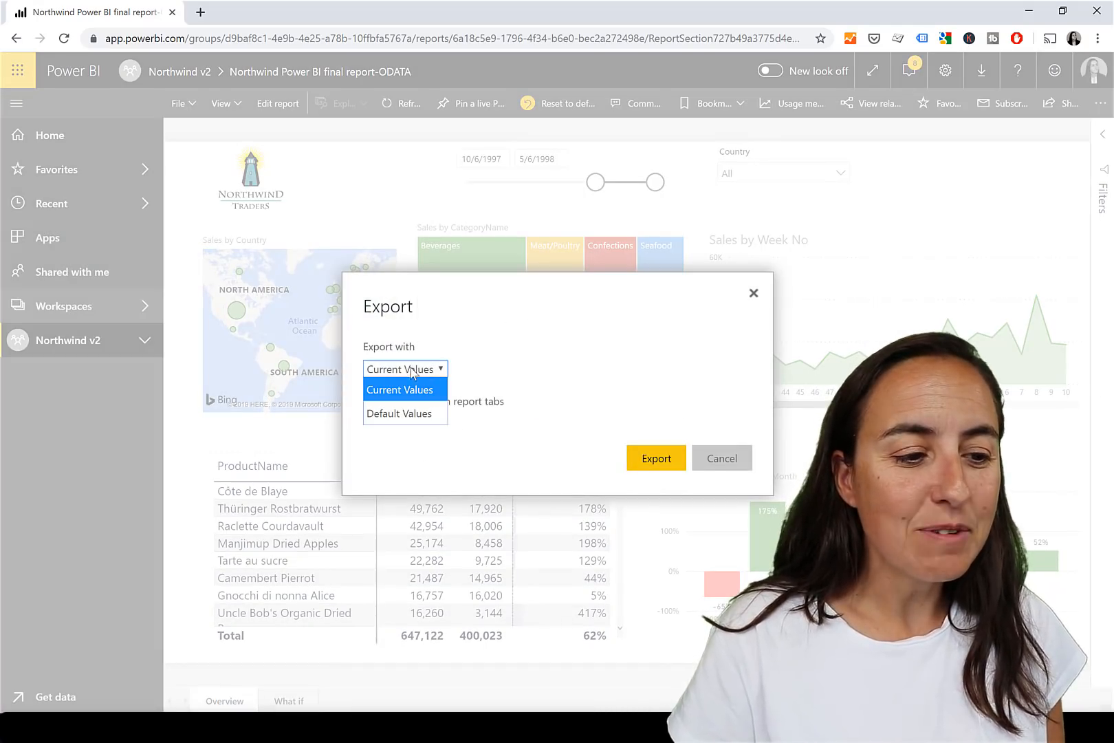
mouse_move(400, 412)
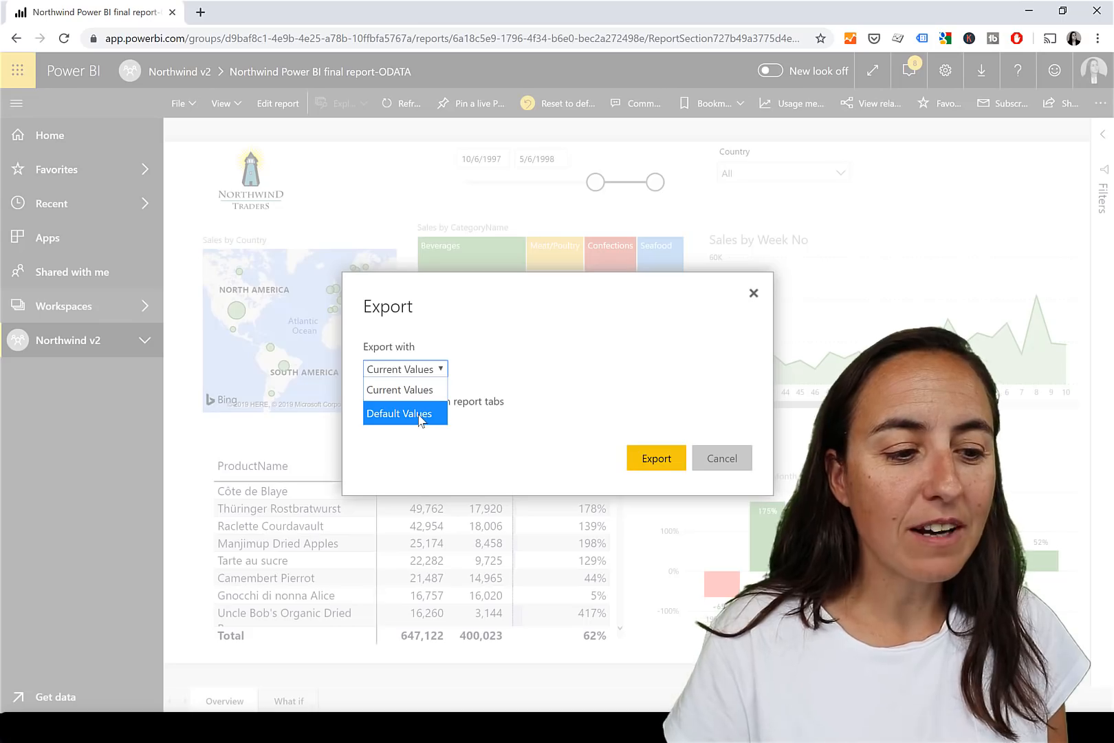
click(404, 368)
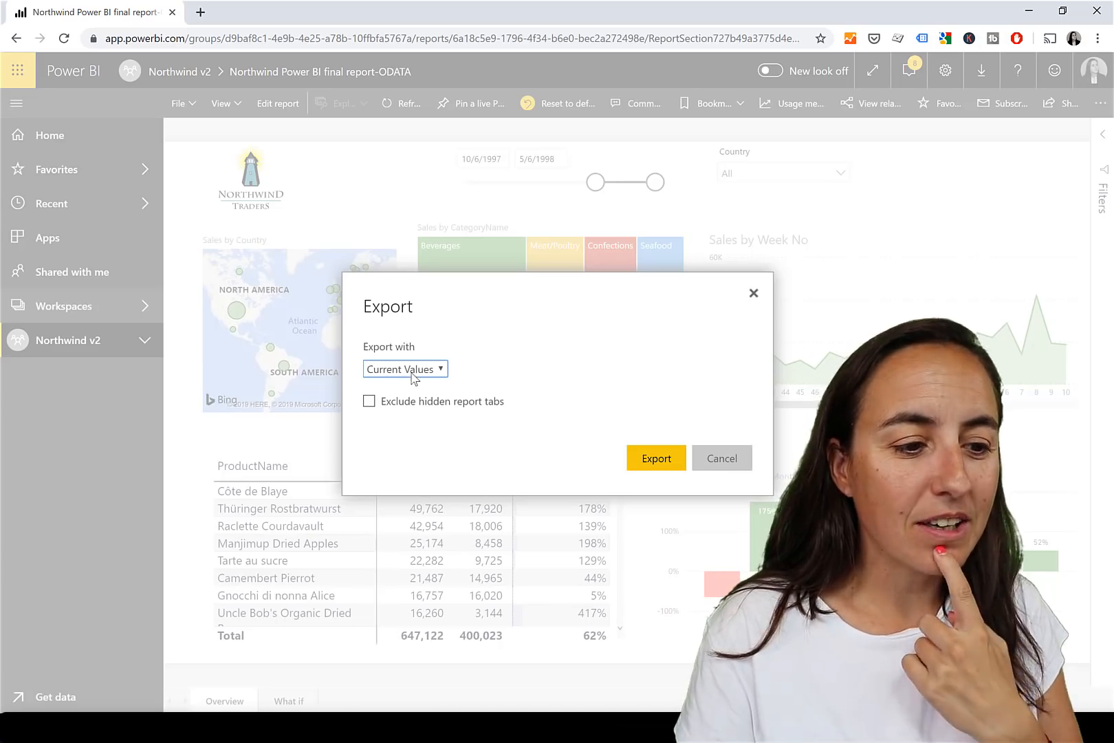
click(369, 400)
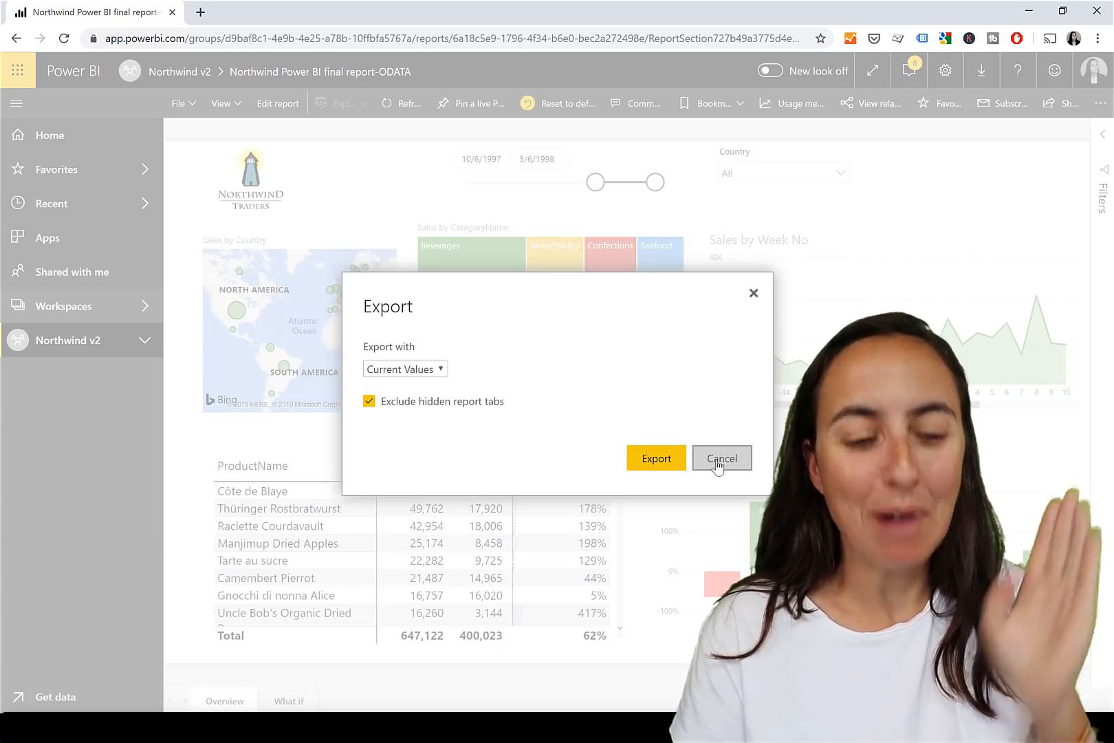
click(721, 458)
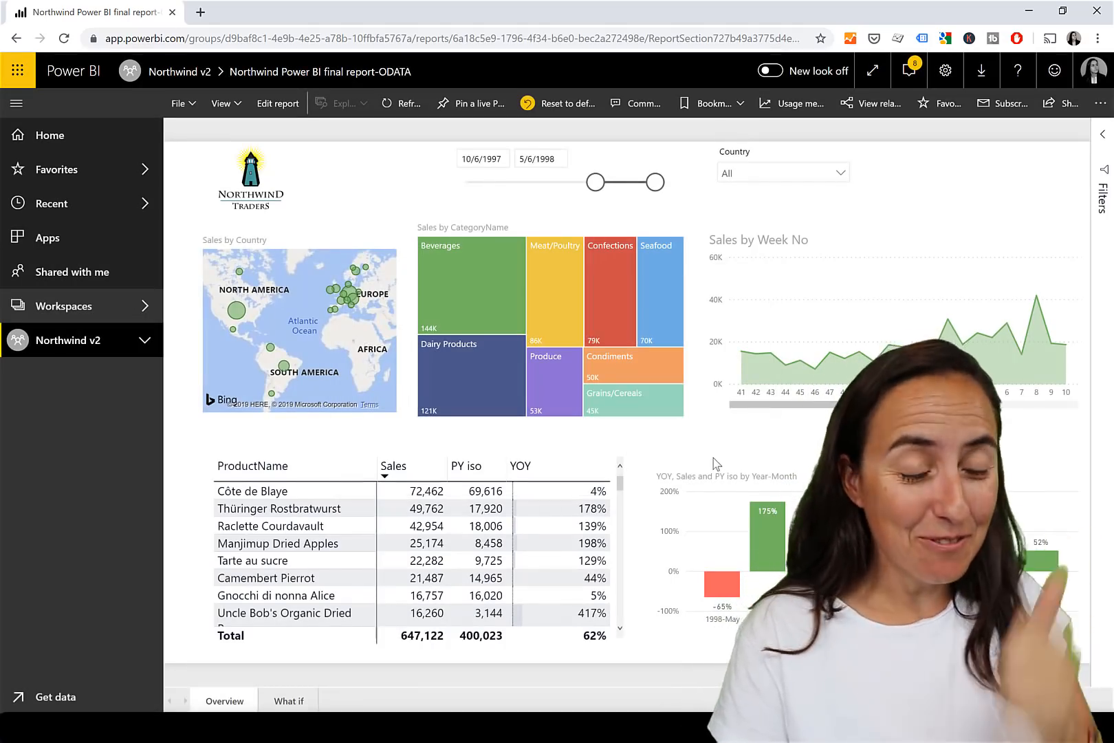
Switch to Power BI Desktop's model view and select Net Discount and other Order_Details measures.
click(199, 727)
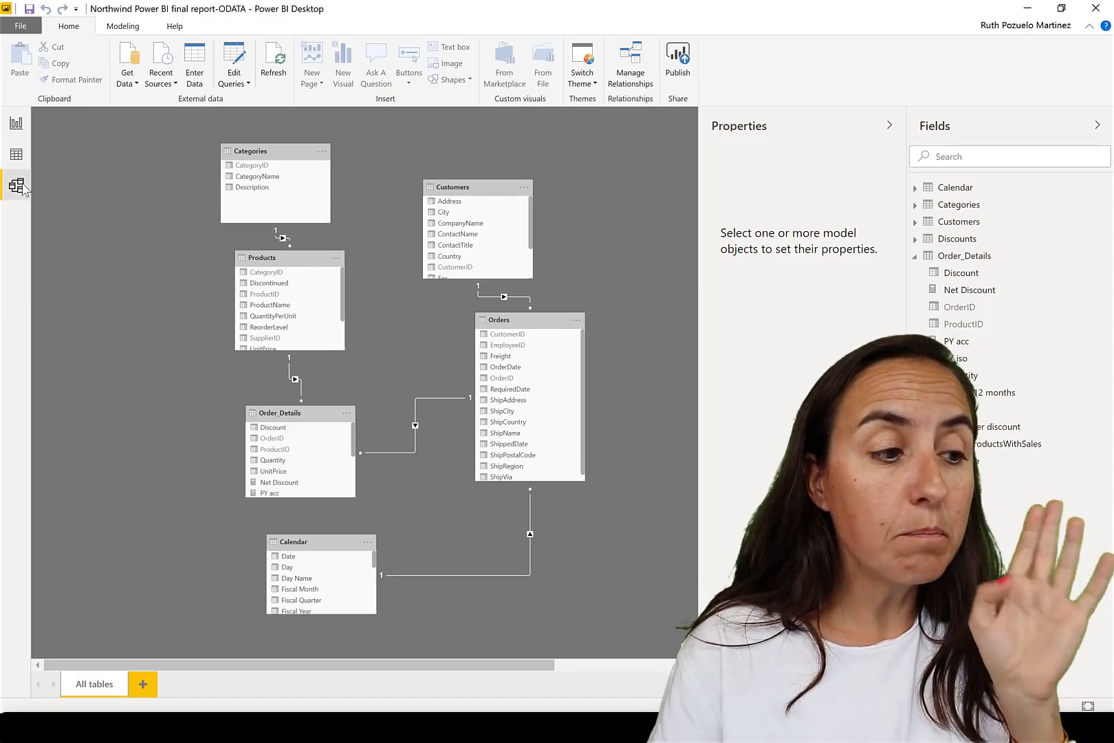
click(968, 289)
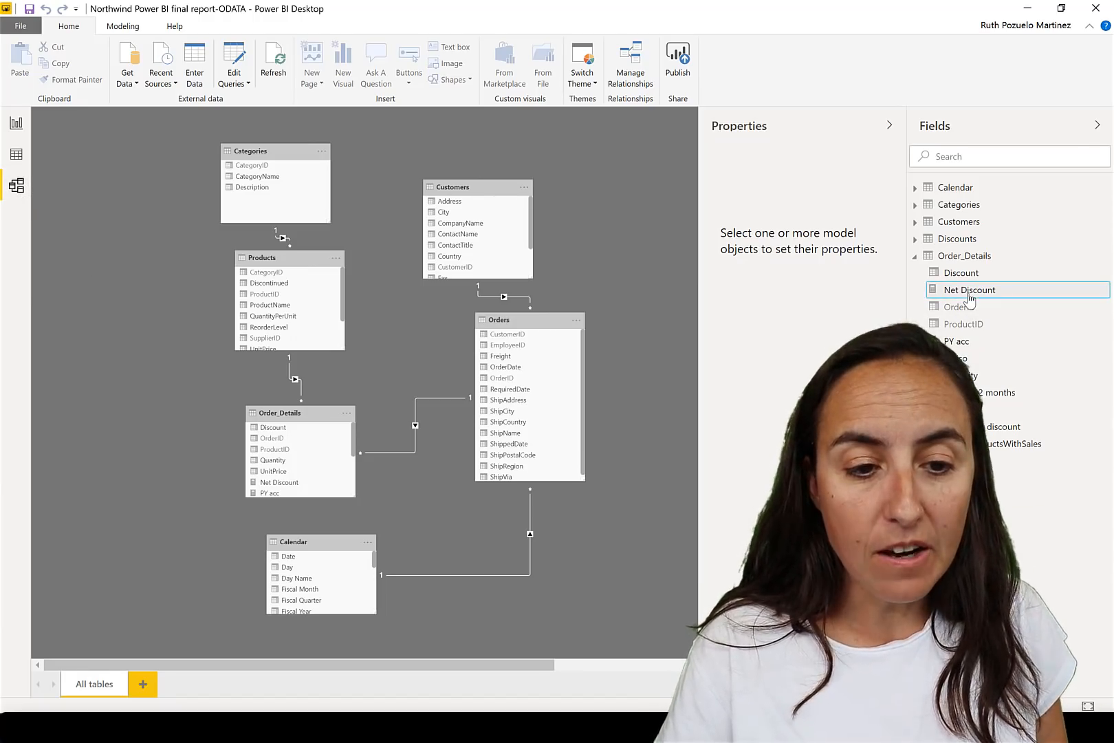
click(966, 290)
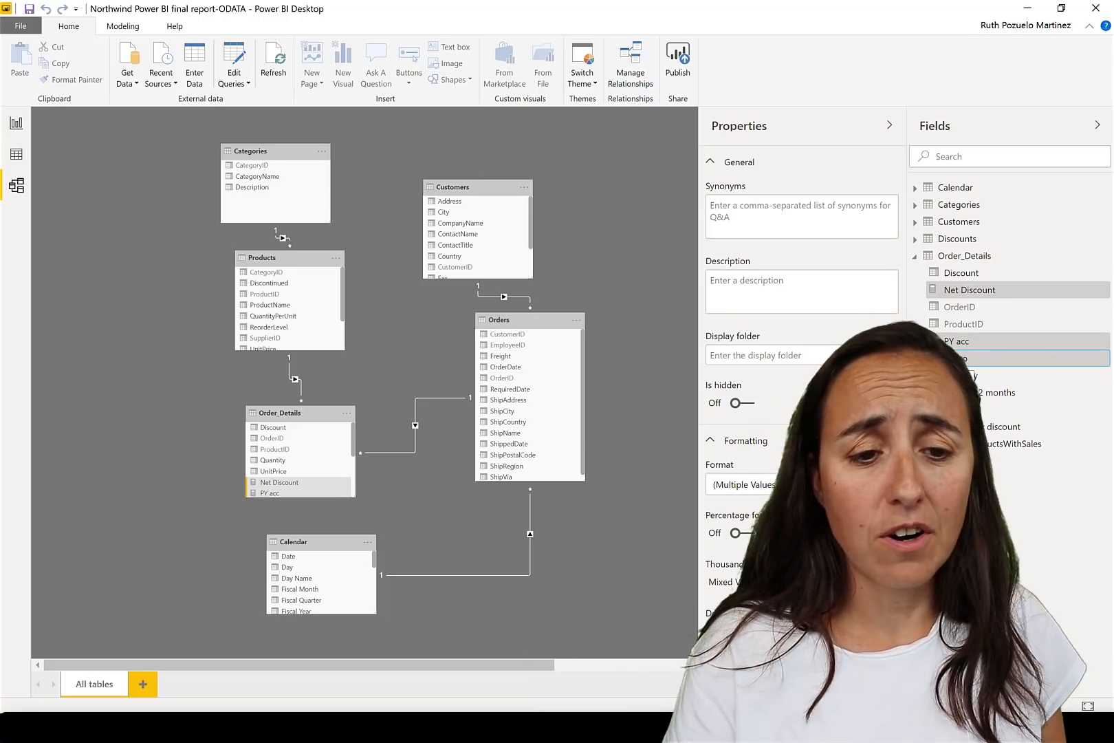
right_click(956, 255)
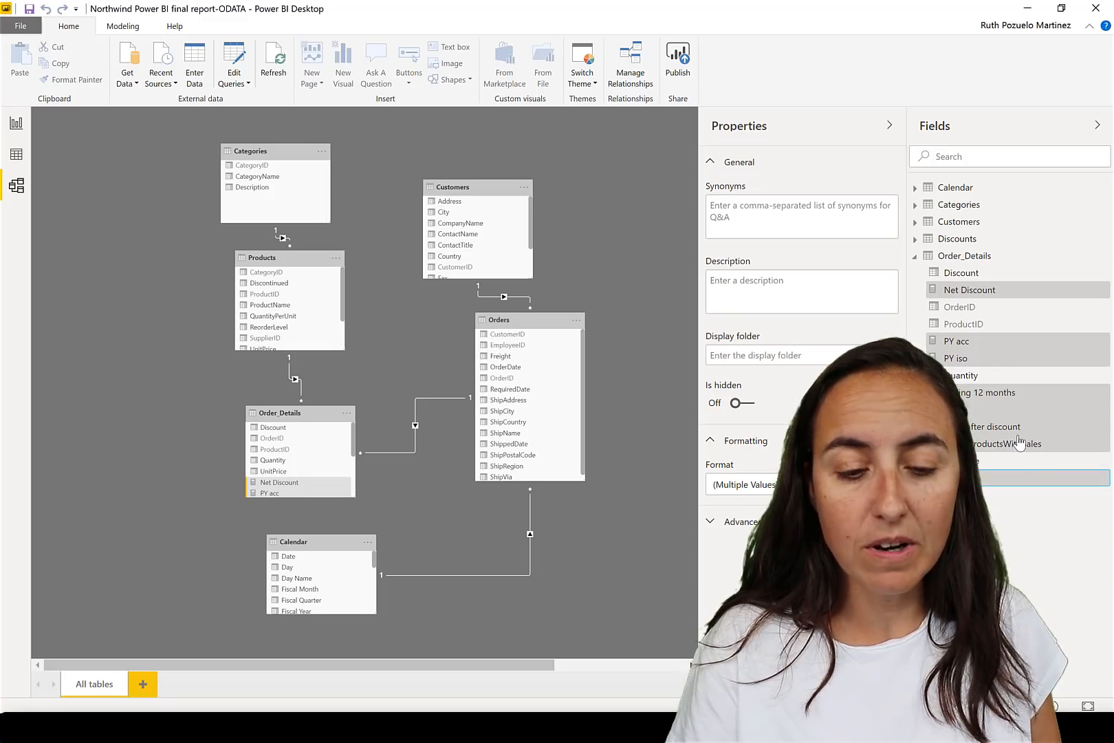
mouse_move(1007, 474)
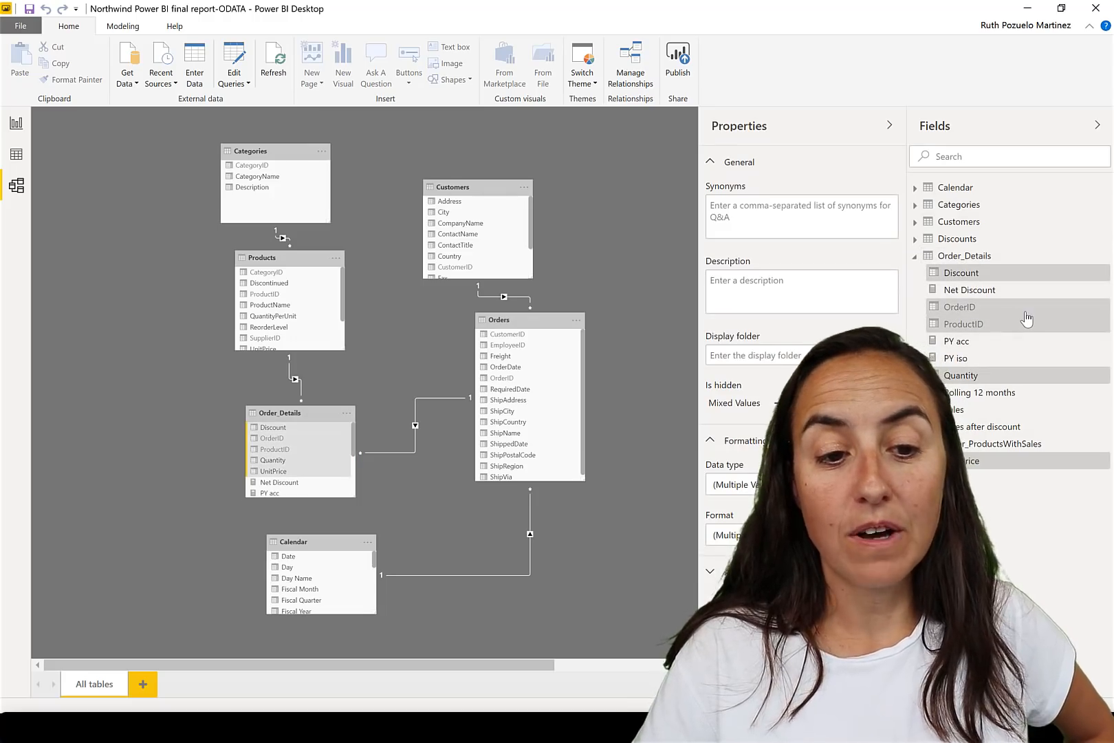
mouse_move(1027, 317)
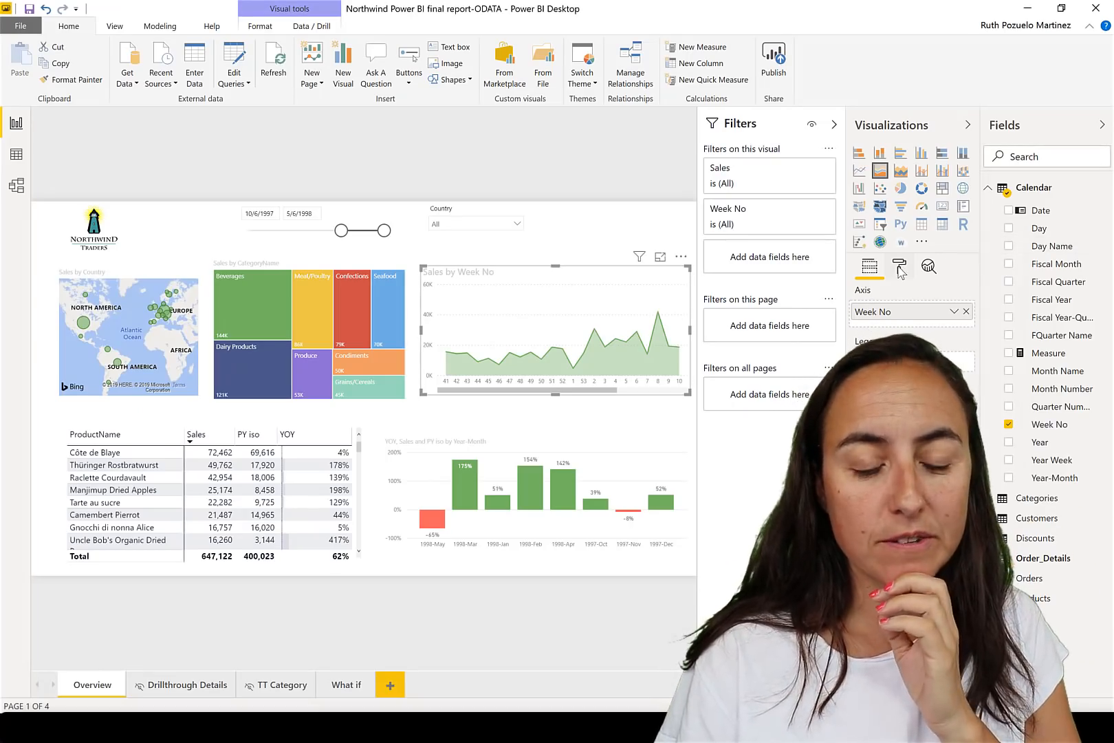
Toggle the chart title and export its data, defaulting to 'Sales by Week No.csv'.
click(899, 266)
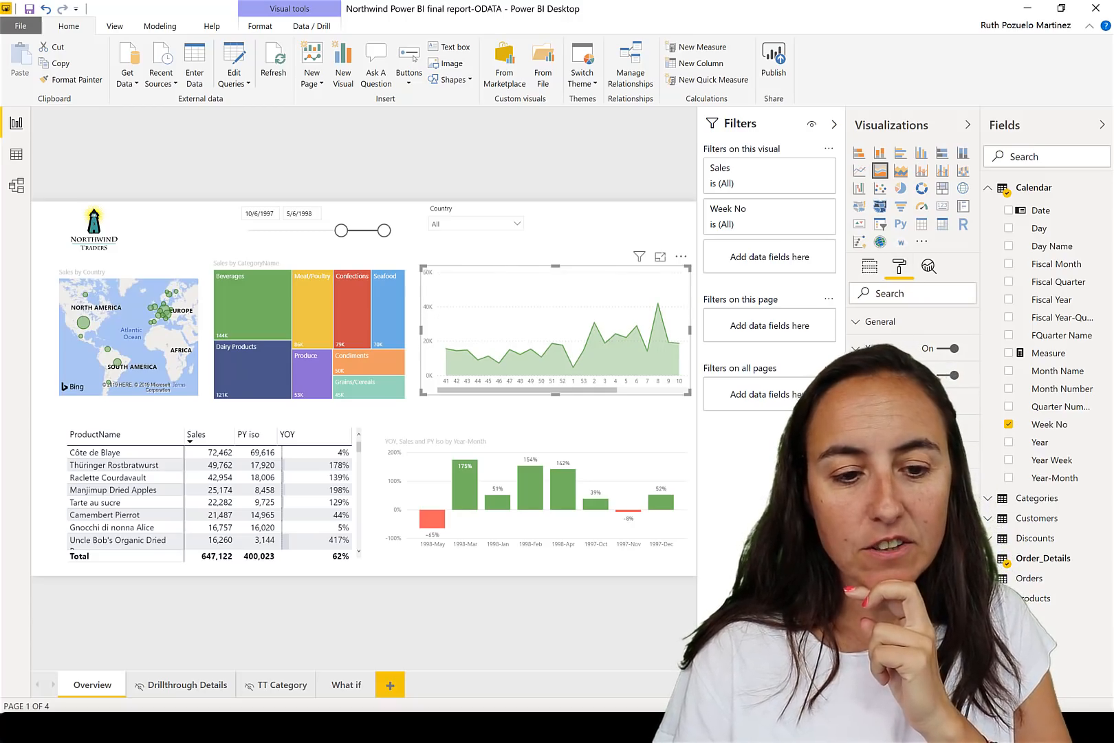
click(680, 256)
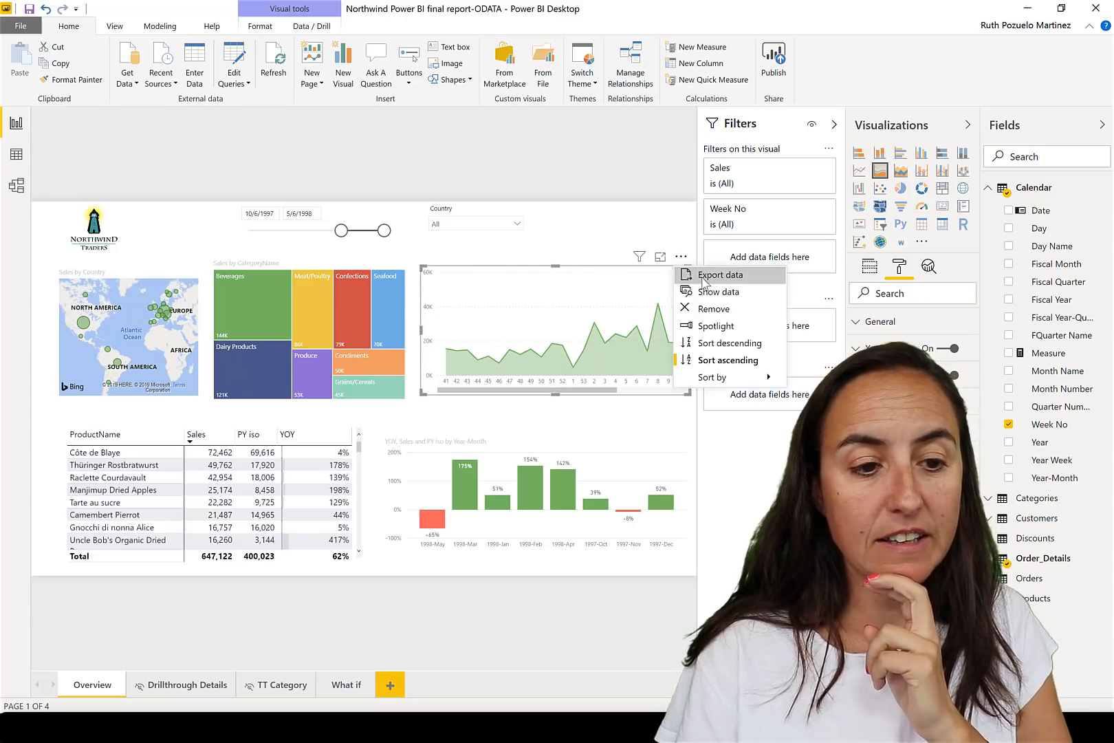
click(720, 275)
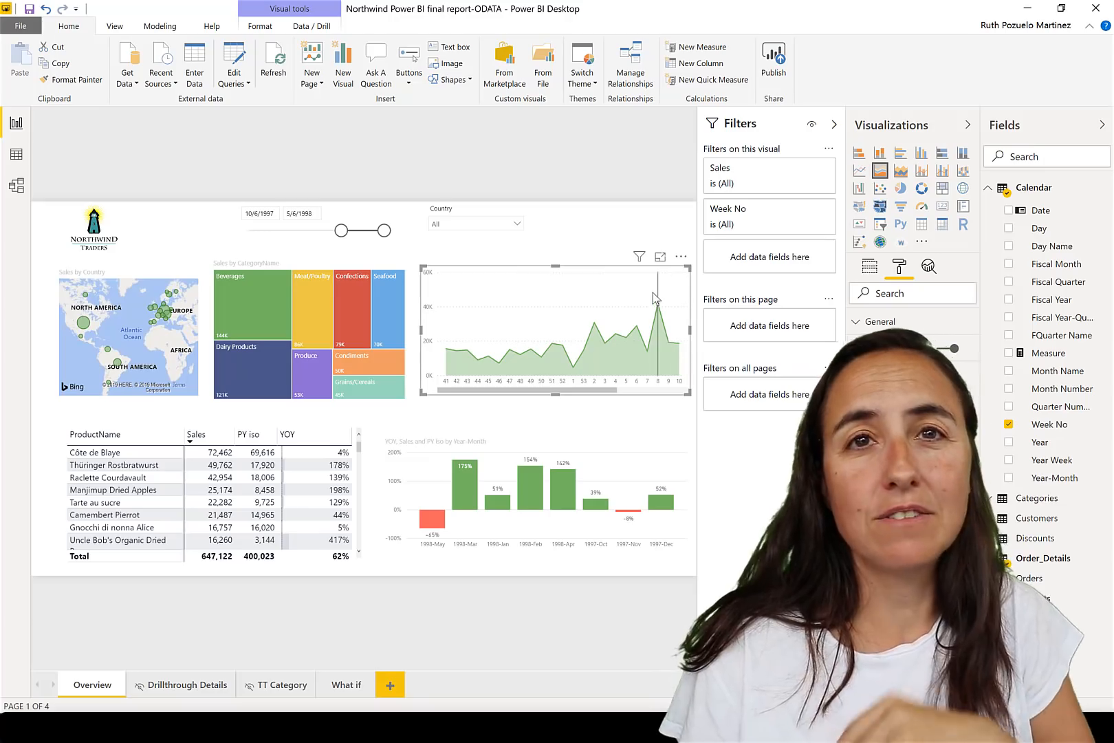
mouse_move(663, 297)
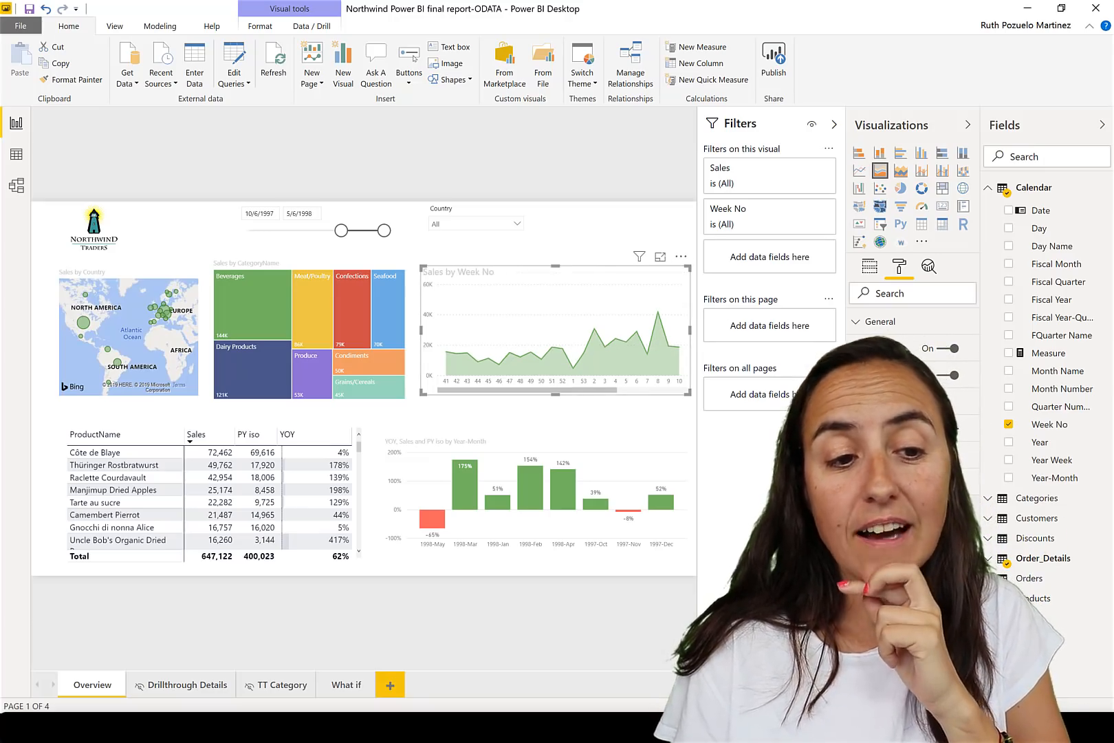
mouse_move(497, 281)
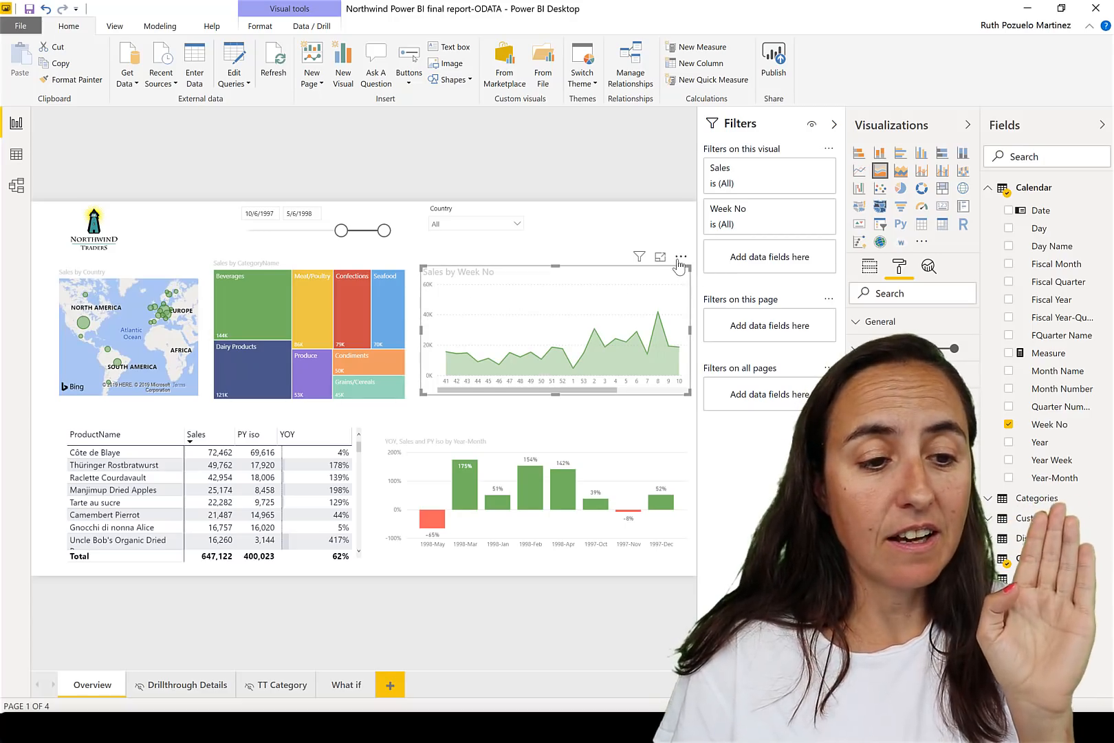
click(679, 256)
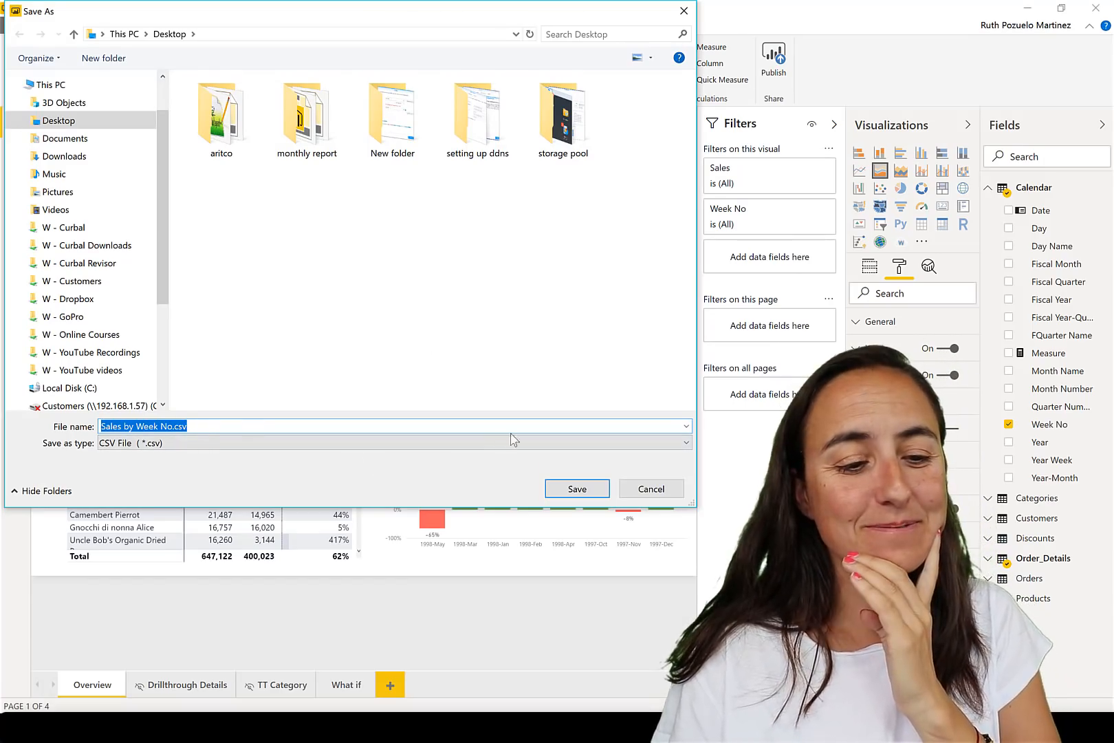
click(576, 488)
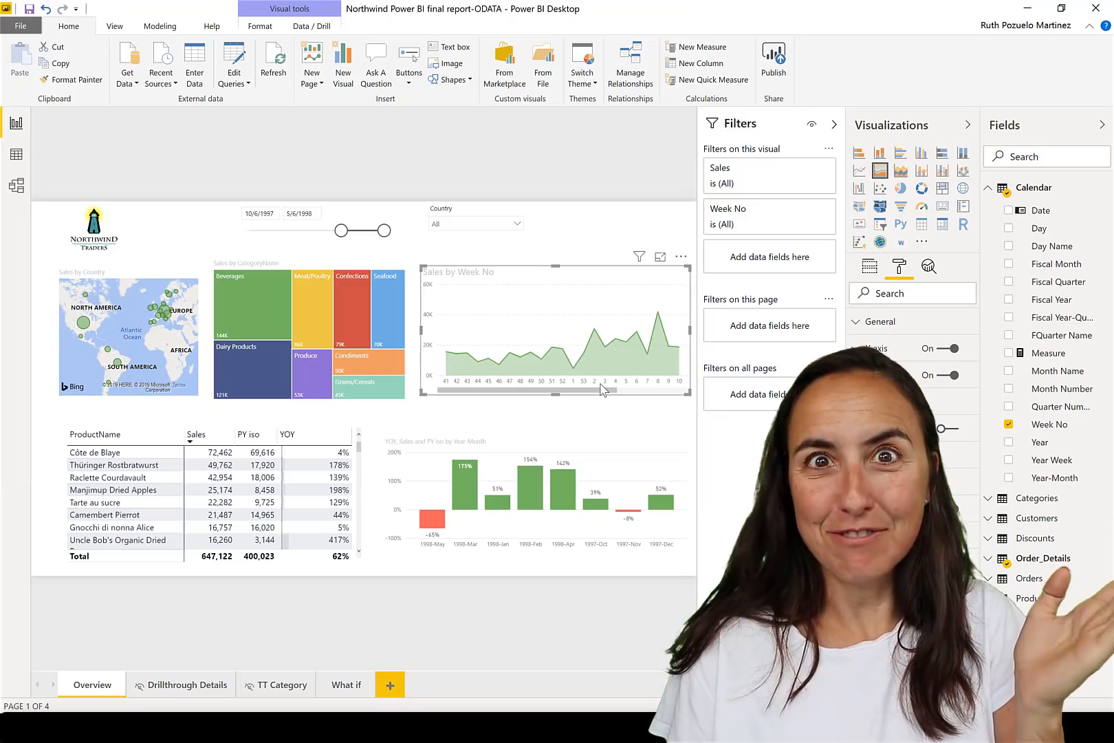